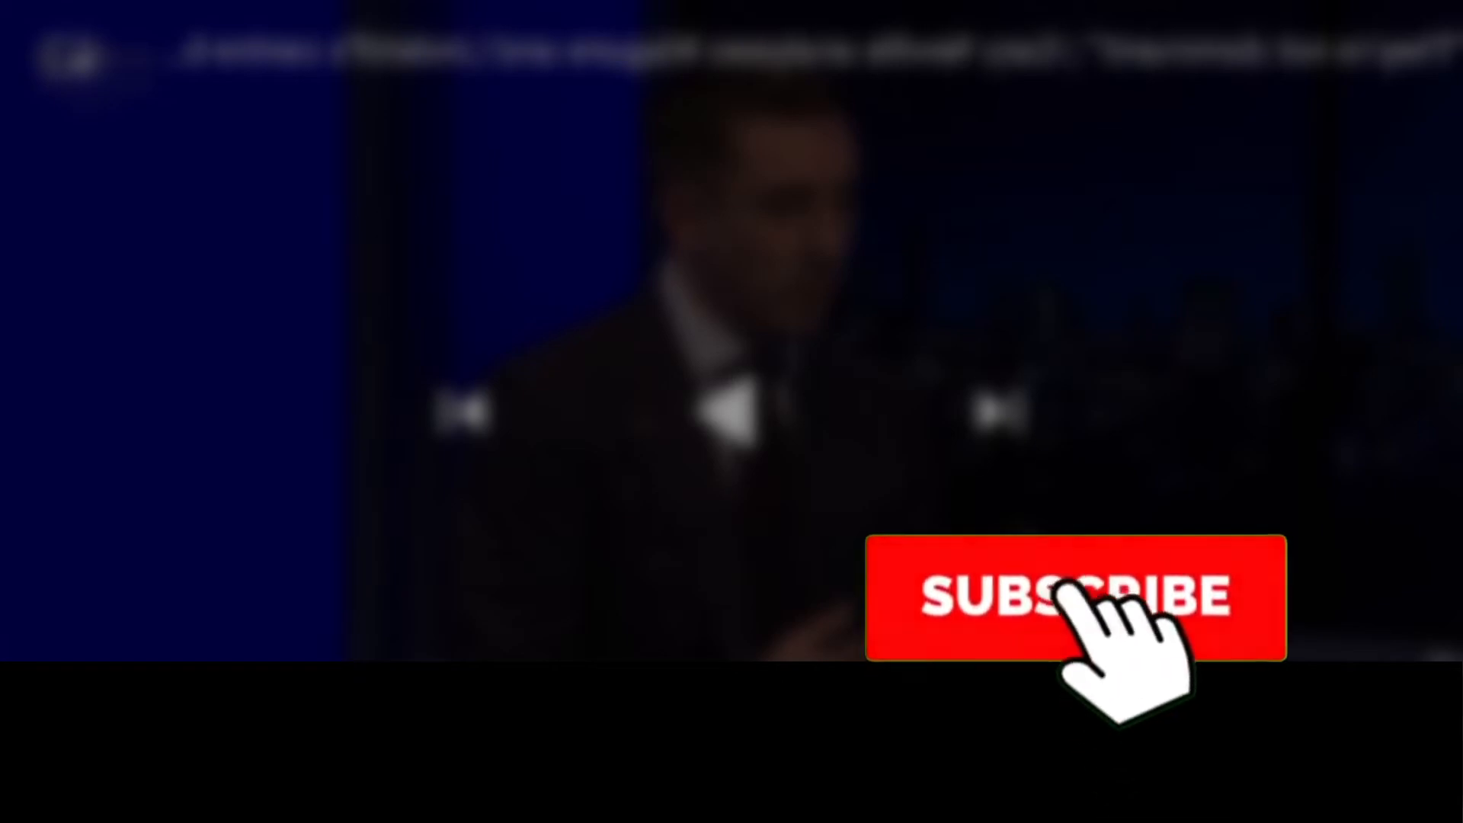
pyautogui.click(1072, 598)
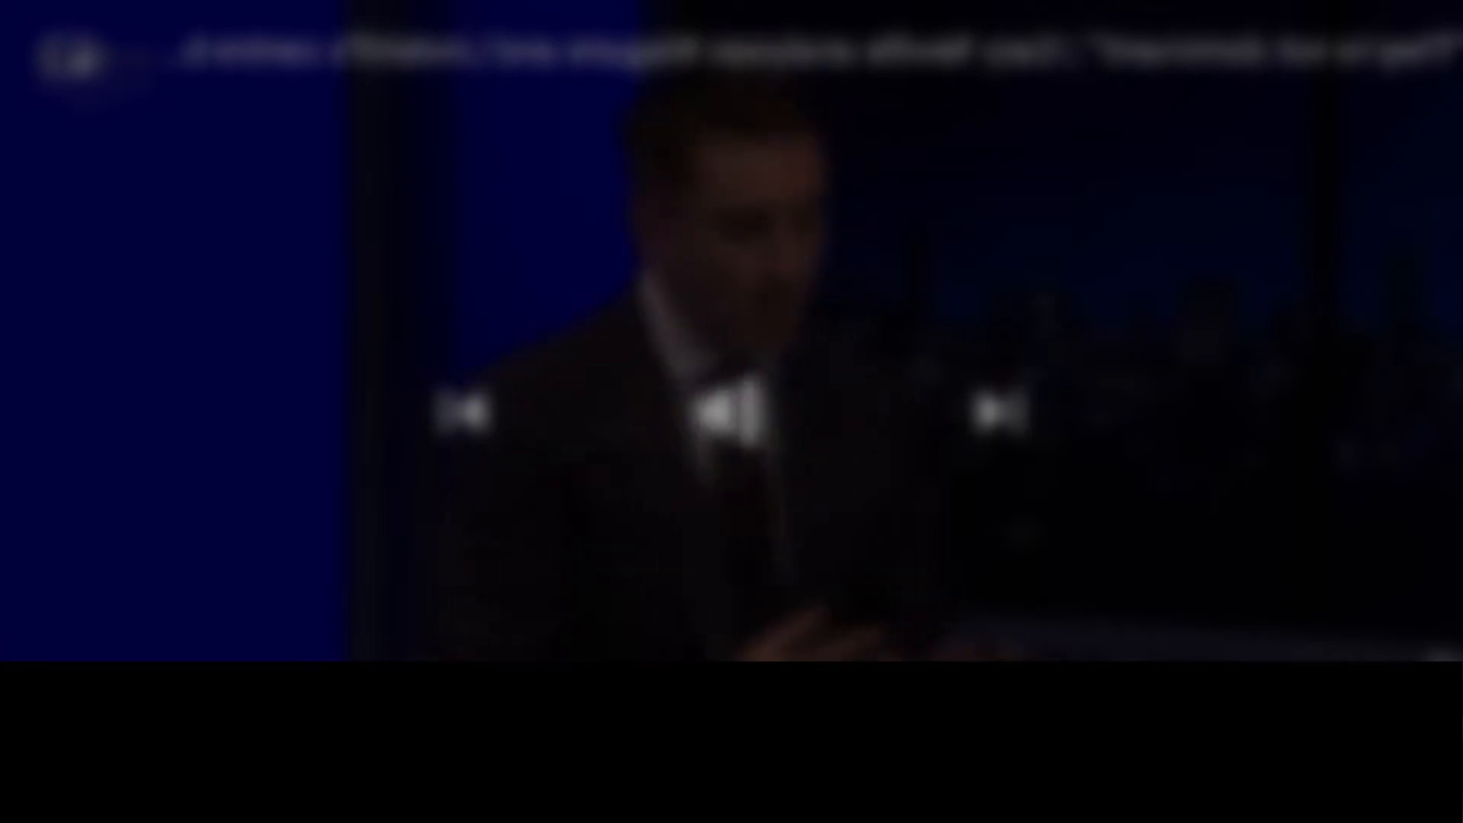
pyautogui.click(730, 412)
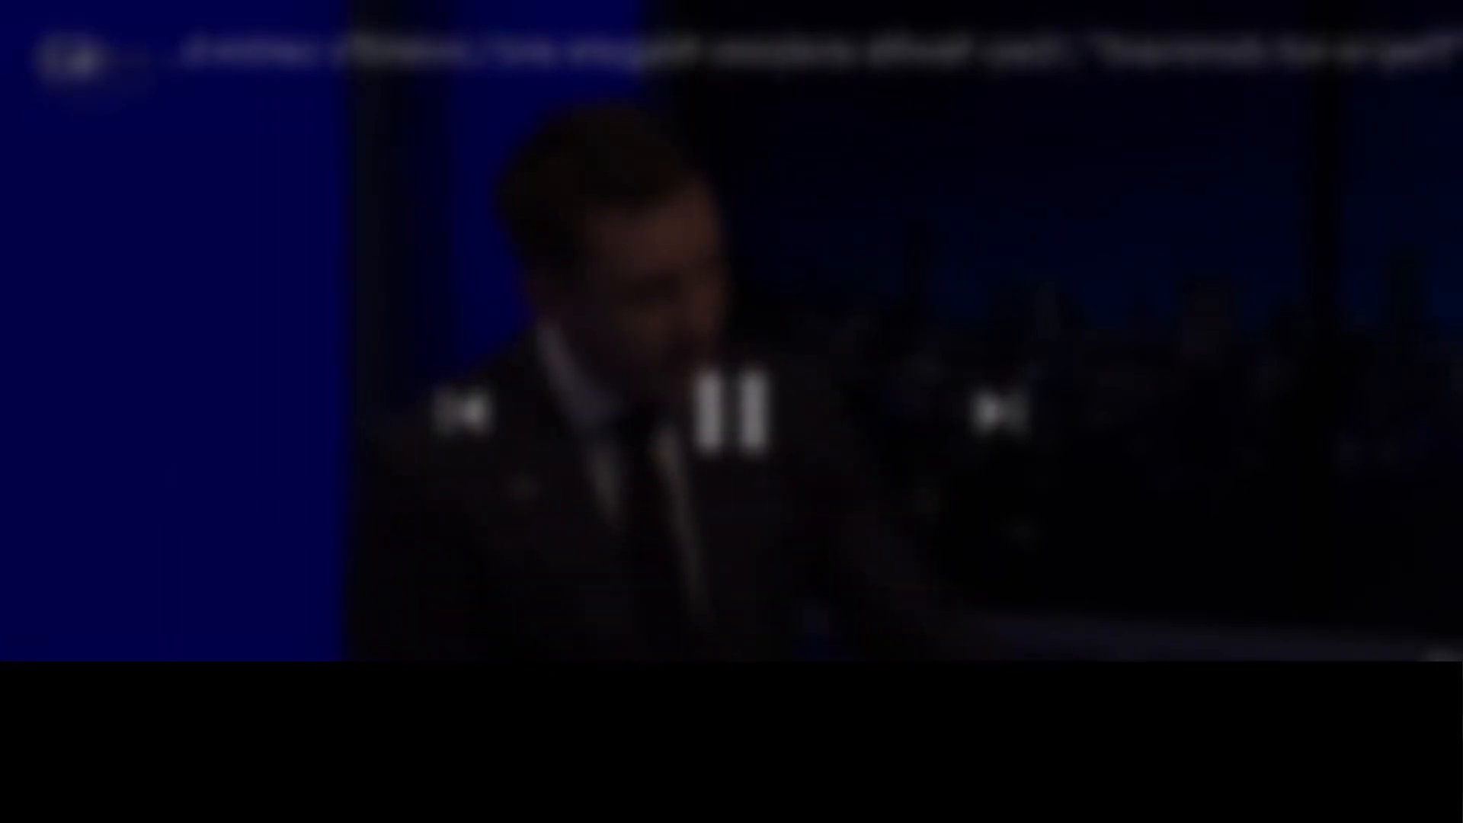